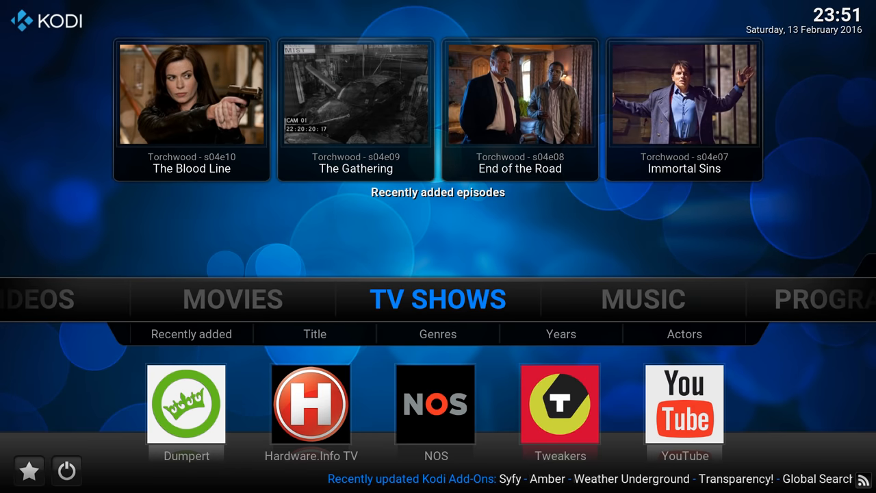
Browse the Video add-ons catalogue via Videos > Add-ons > Get more, down to CNET Podcasts.
{"action": "scroll", "scroll_direction": "left", "scroll_amount": 3}
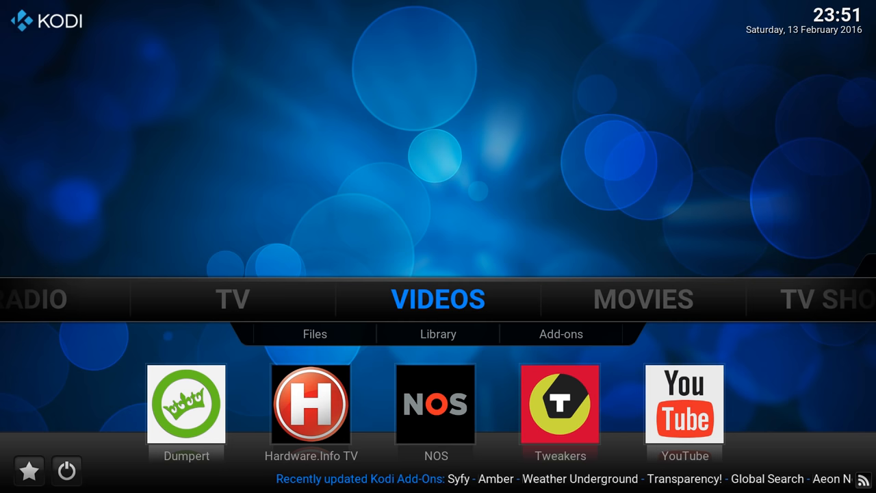
{"action": "left_click", "coordinate": [315, 334]}
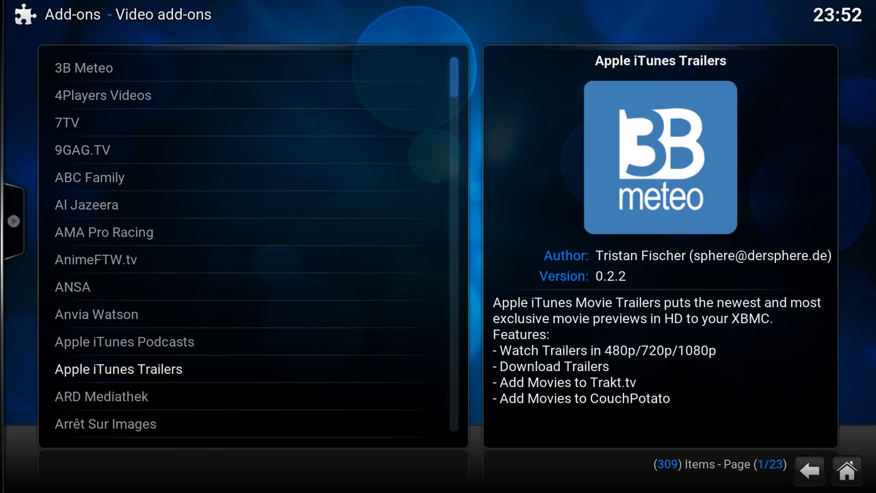
{"action": "scroll", "scroll_direction": "down", "scroll_amount": 3}
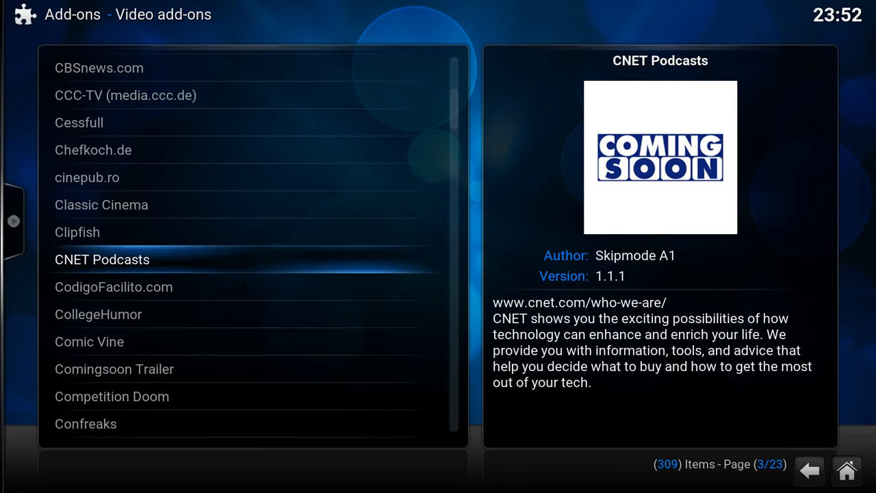
Install the CNET Podcasts add-on, then install the Crunchyroll add-on from their detail pages.
{"action": "left_click", "coordinate": [101, 258]}
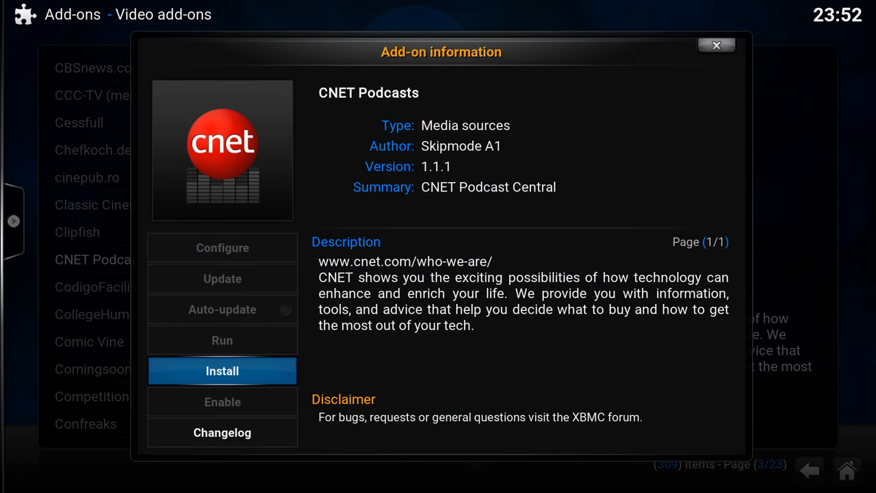
{"action": "left_click", "coordinate": [222, 370]}
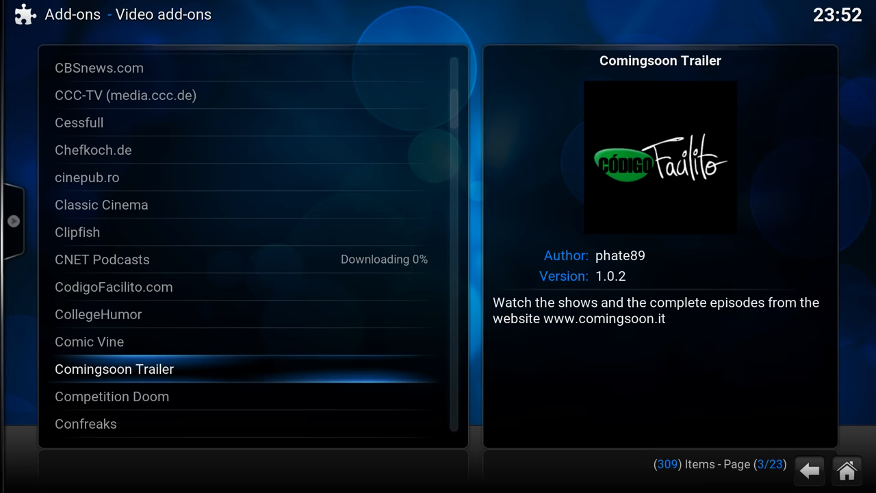
{"action": "scroll", "scroll_direction": "down", "scroll_amount": 3}
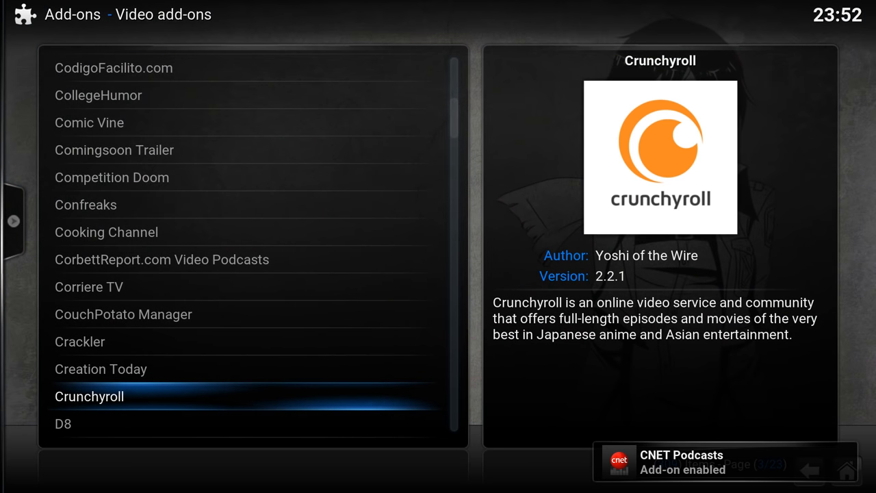
{"action": "left_click", "coordinate": [89, 397]}
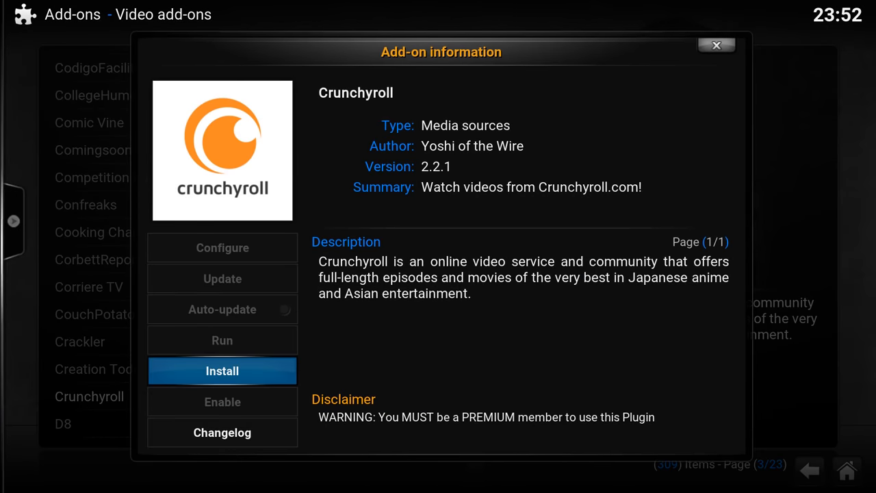
{"action": "left_click", "coordinate": [222, 370]}
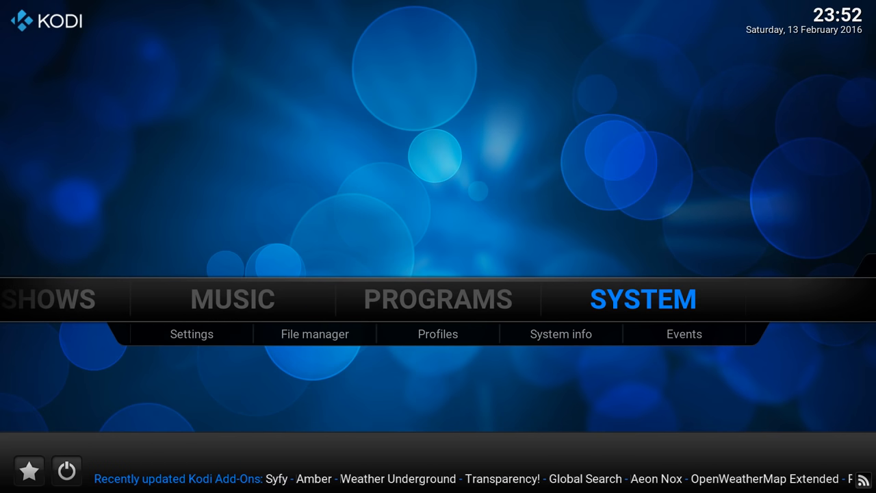
Install Artwork Downloader from the Program add-ons repository list and scroll toward Trakt.
{"action": "left_click", "coordinate": [192, 334]}
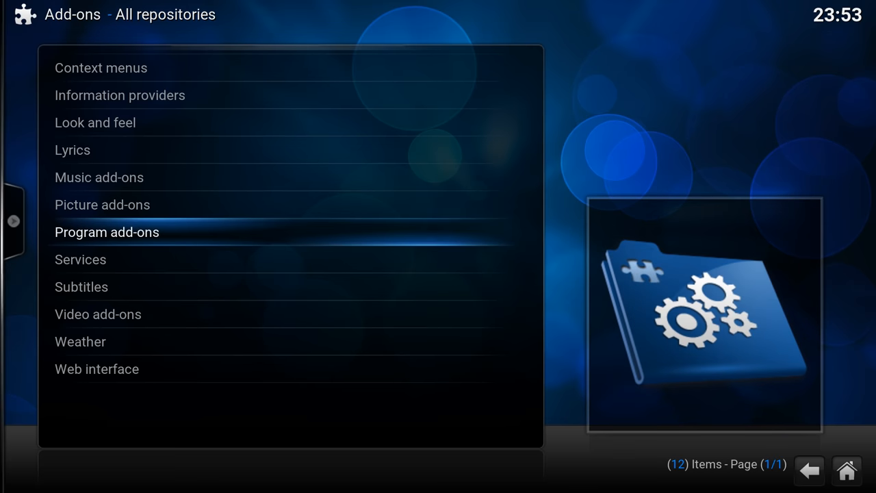
{"action": "left_click", "coordinate": [107, 231]}
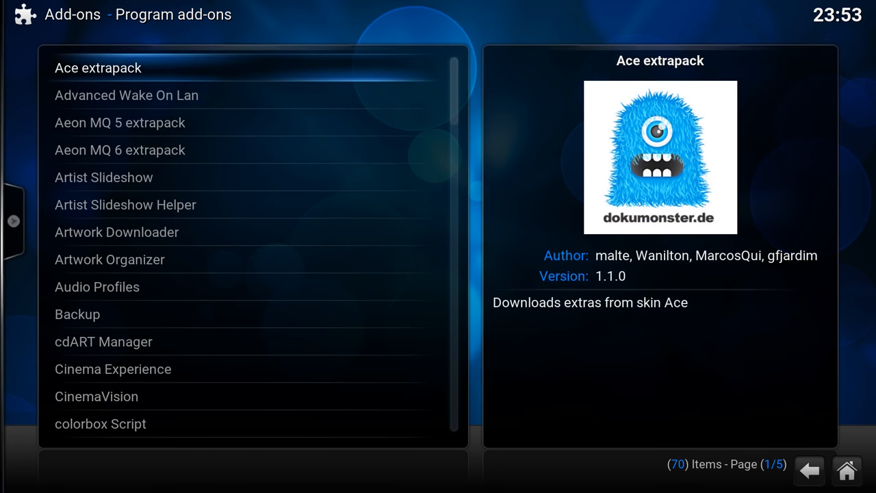
{"action": "left_click", "coordinate": [116, 233]}
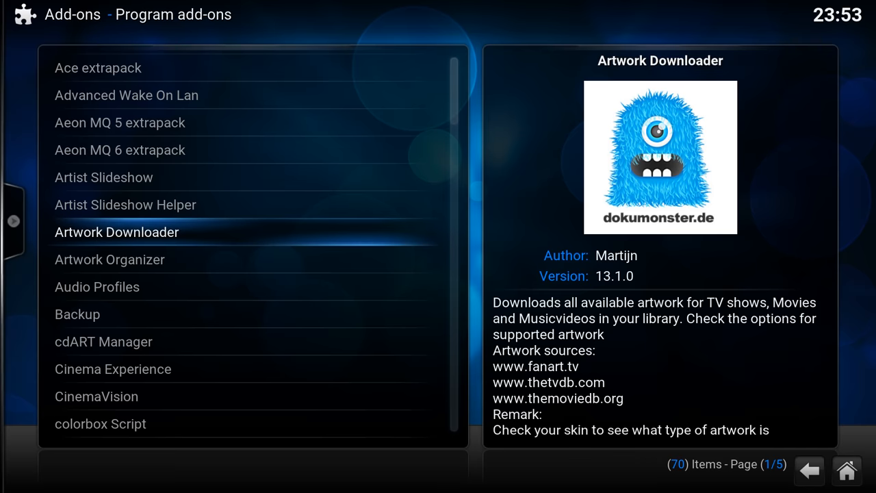
{"action": "left_click", "coordinate": [116, 233]}
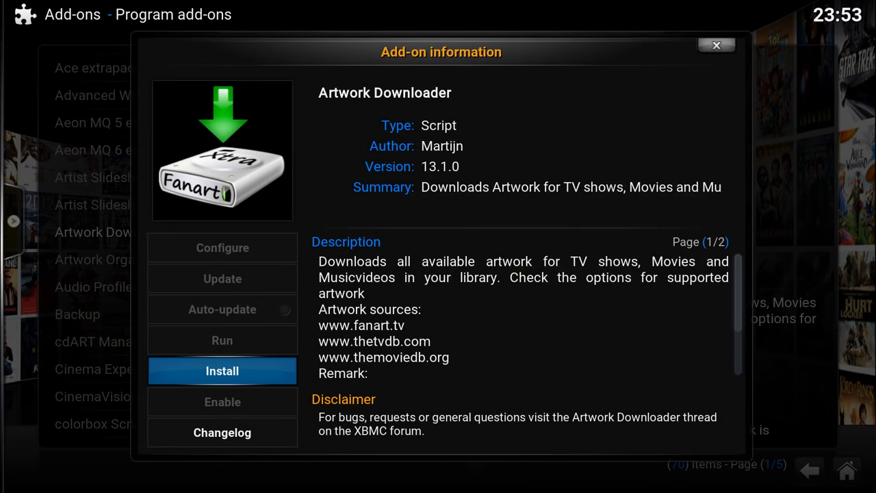
{"action": "left_click", "coordinate": [222, 369]}
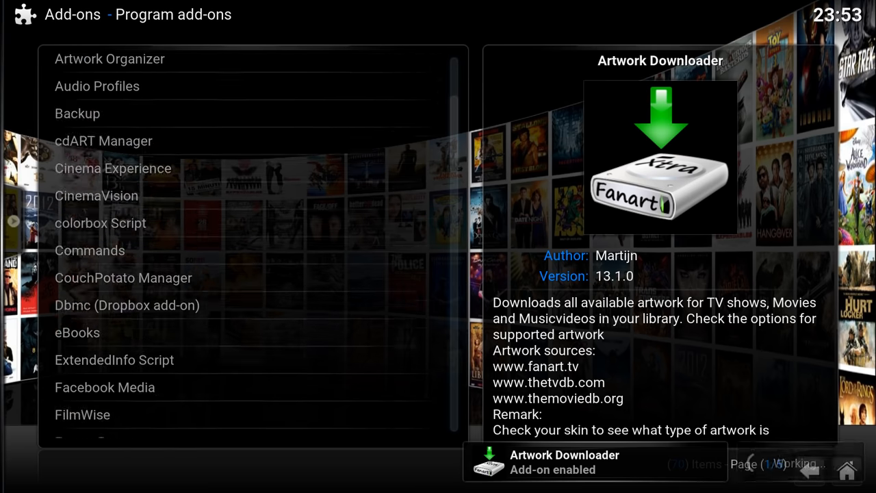
{"action": "scroll", "scroll_direction": "up", "scroll_amount": 3}
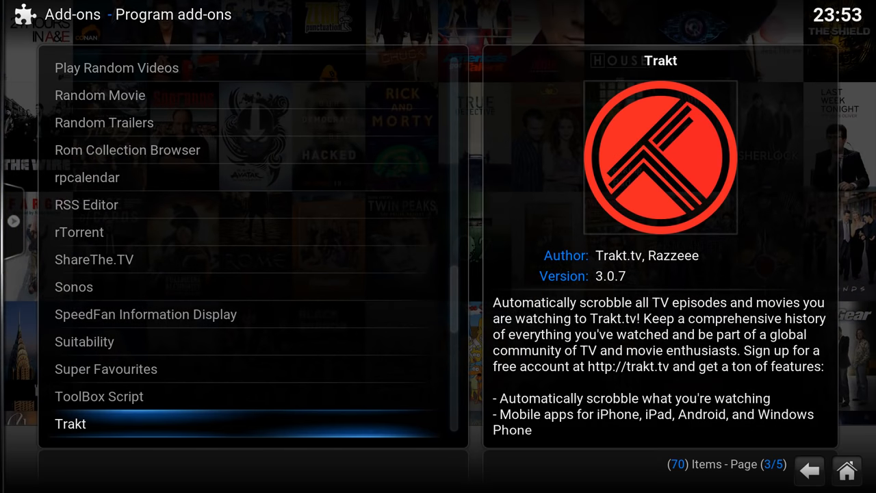
Install the Trakt add-on and dismiss its Trakt Account Authorization prompt.
{"action": "left_click", "coordinate": [70, 424]}
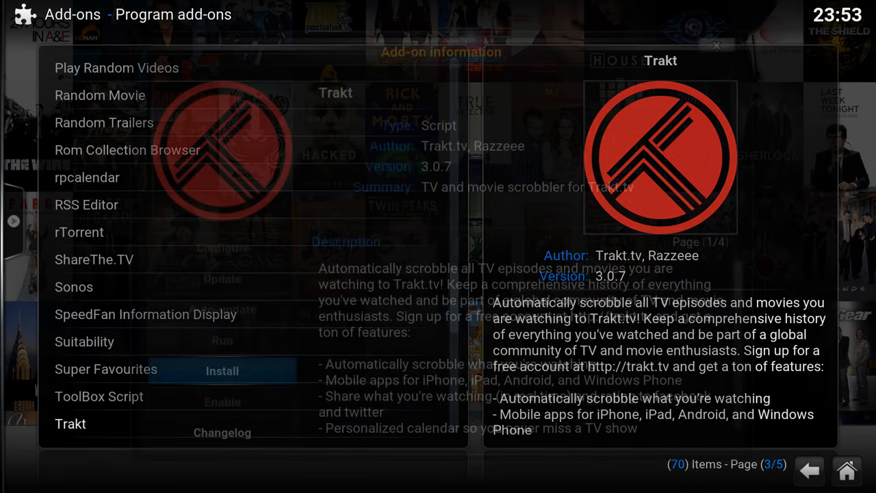
{"action": "left_click", "coordinate": [811, 471]}
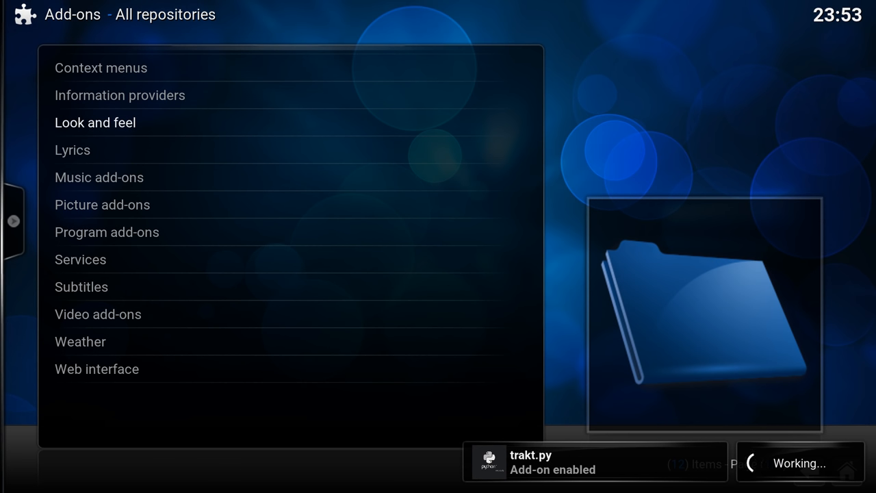
{"action": "left_click", "coordinate": [96, 123]}
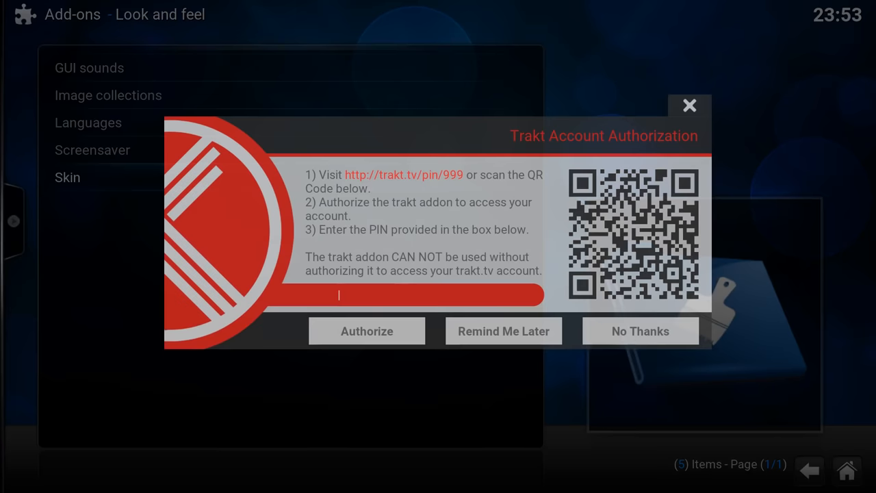
{"action": "left_click", "coordinate": [504, 330]}
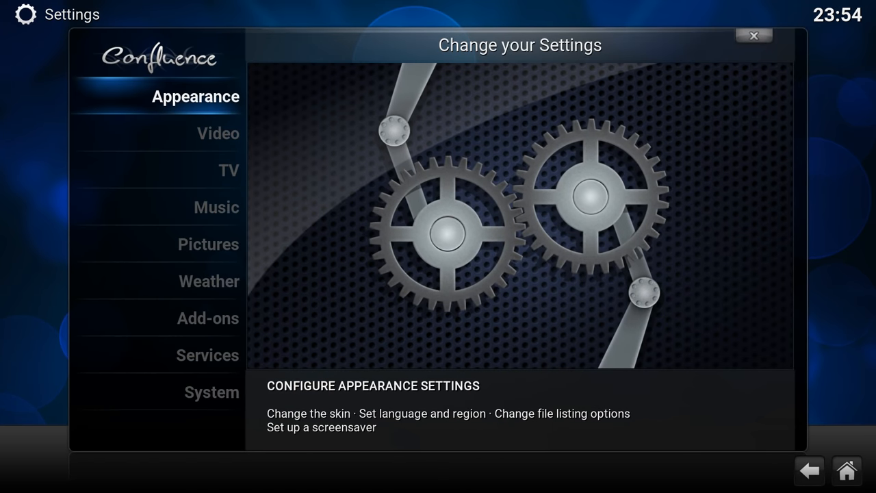
Browse the Screensaver mode chooser under Appearance without changing it, then return home.
{"action": "left_click", "coordinate": [194, 96]}
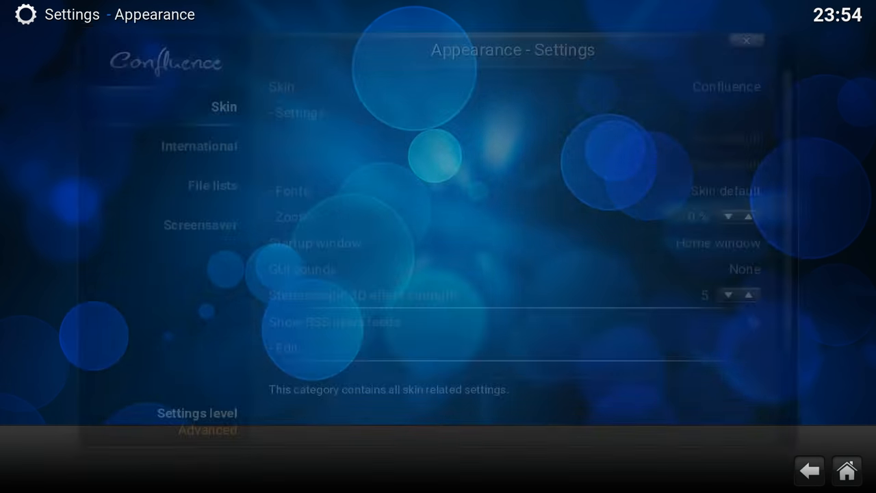
{"action": "left_click", "coordinate": [200, 225]}
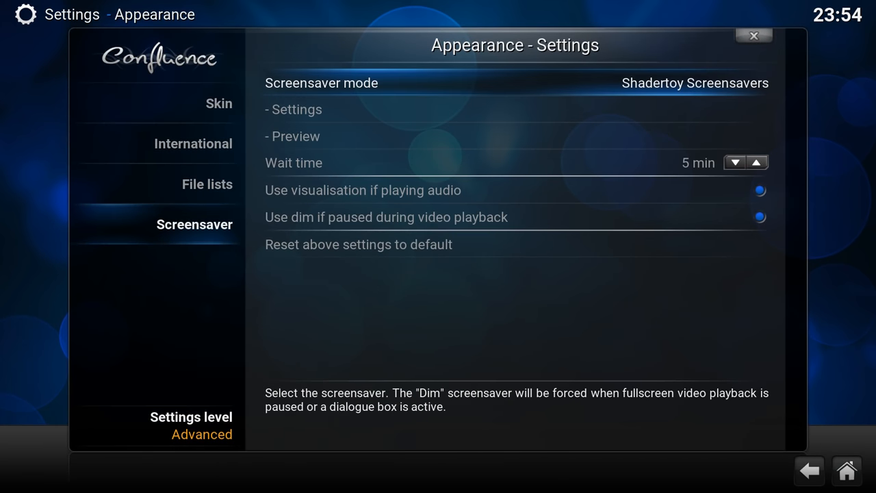
{"action": "left_click", "coordinate": [694, 84]}
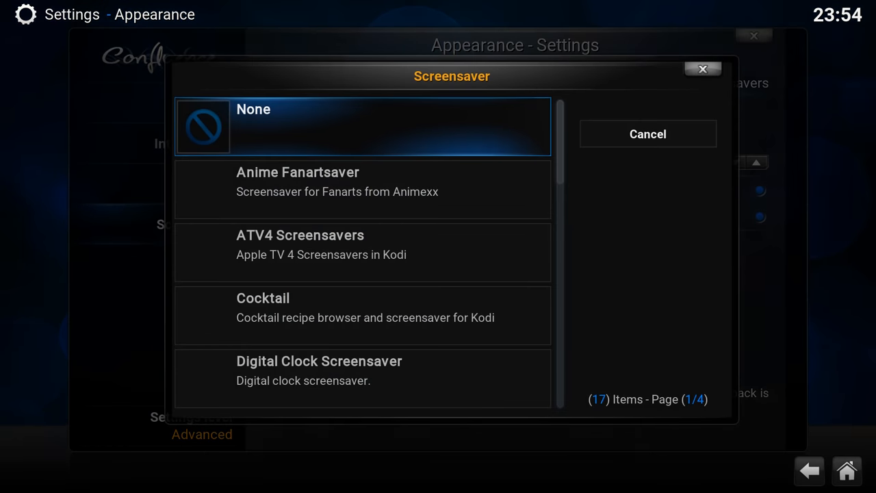
{"action": "scroll", "scroll_direction": "down", "scroll_amount": 3}
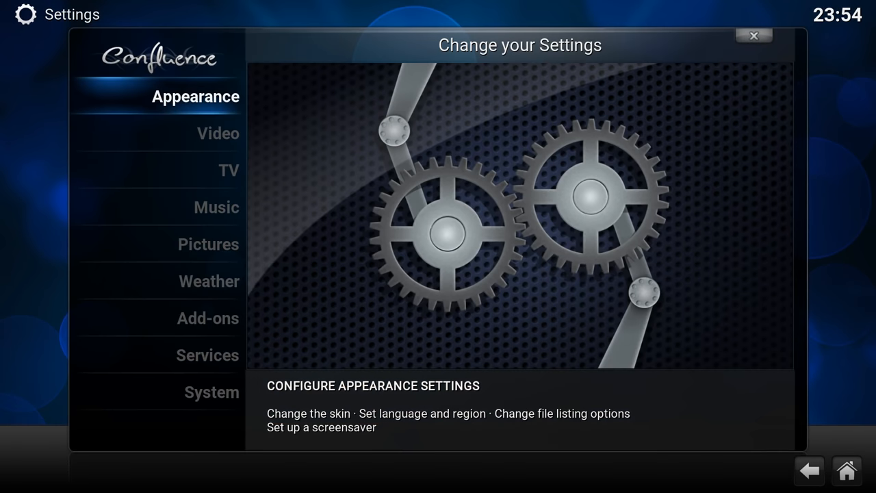
{"action": "left_click", "coordinate": [753, 36]}
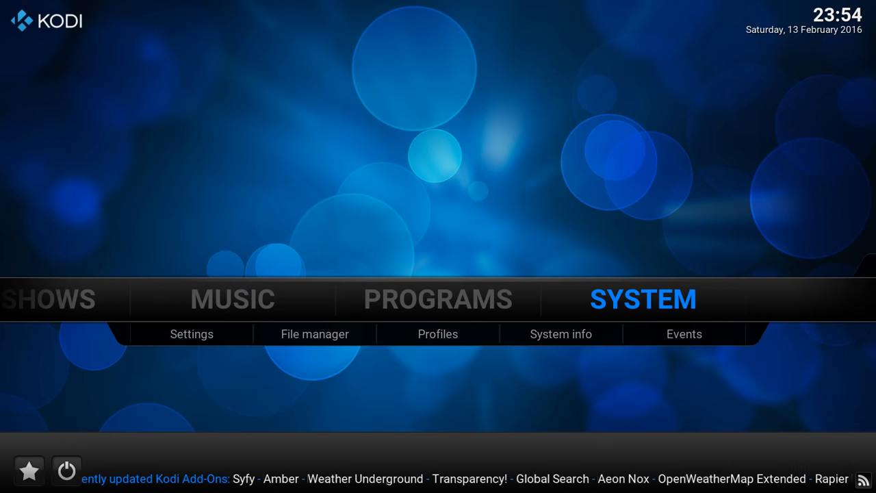